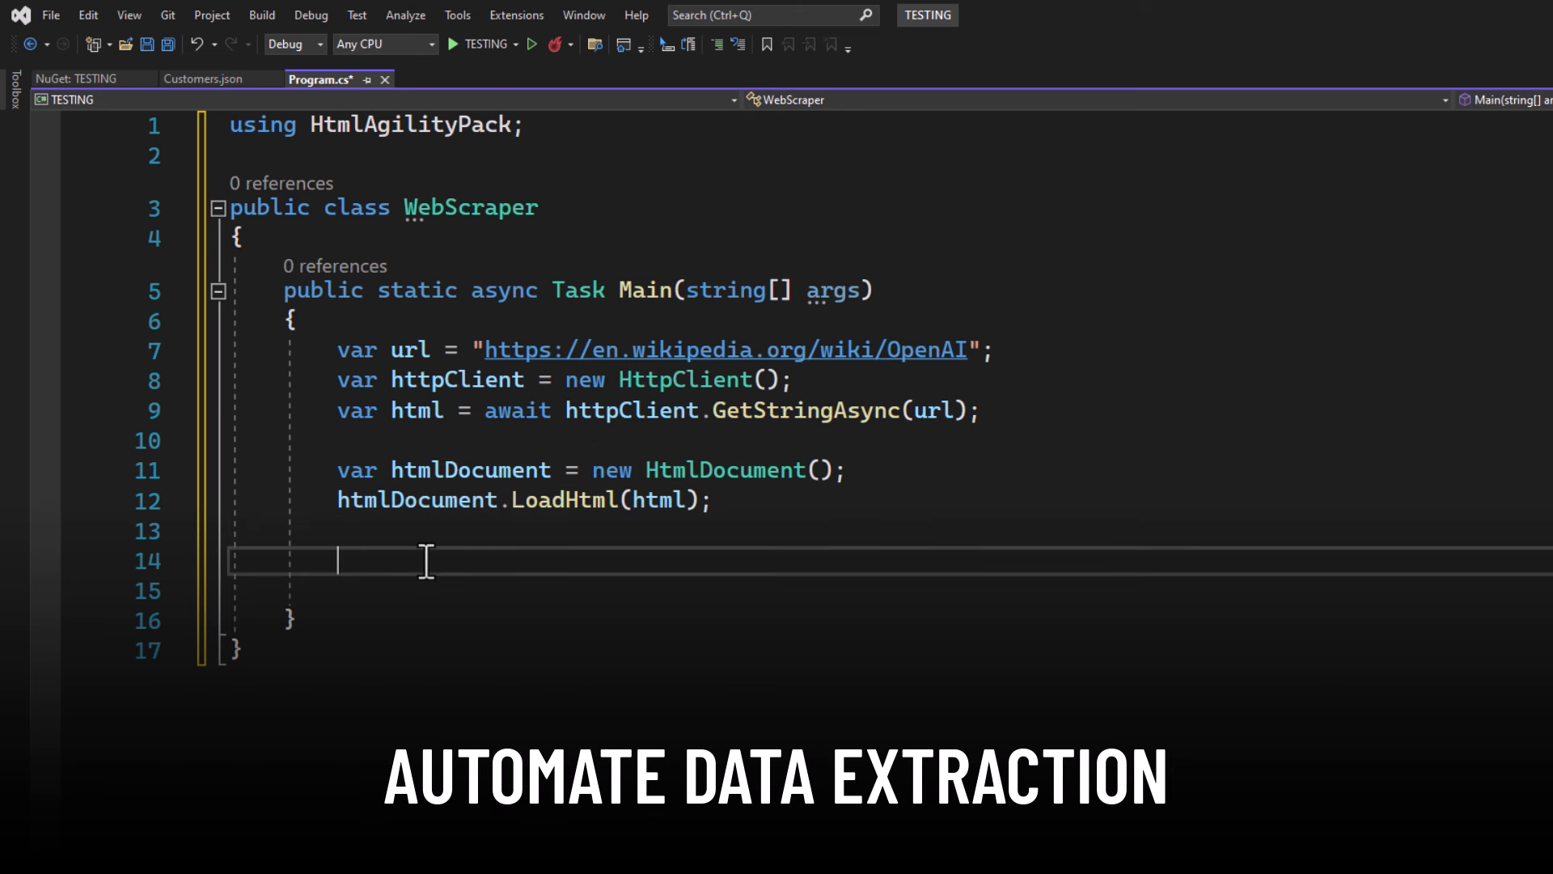
Add the divs query filtering Descendants("div") by class mw-parser-output to a list, then run to print the OpenAI summary.
{"action": "type", "text": "var divs = htmlDocument.DocumentNode.Descendants(\"div\").Where(node => node.GetAttributeValue(\"class\", \"\").Contains(\"mw-parser-output\")).ToList();"}
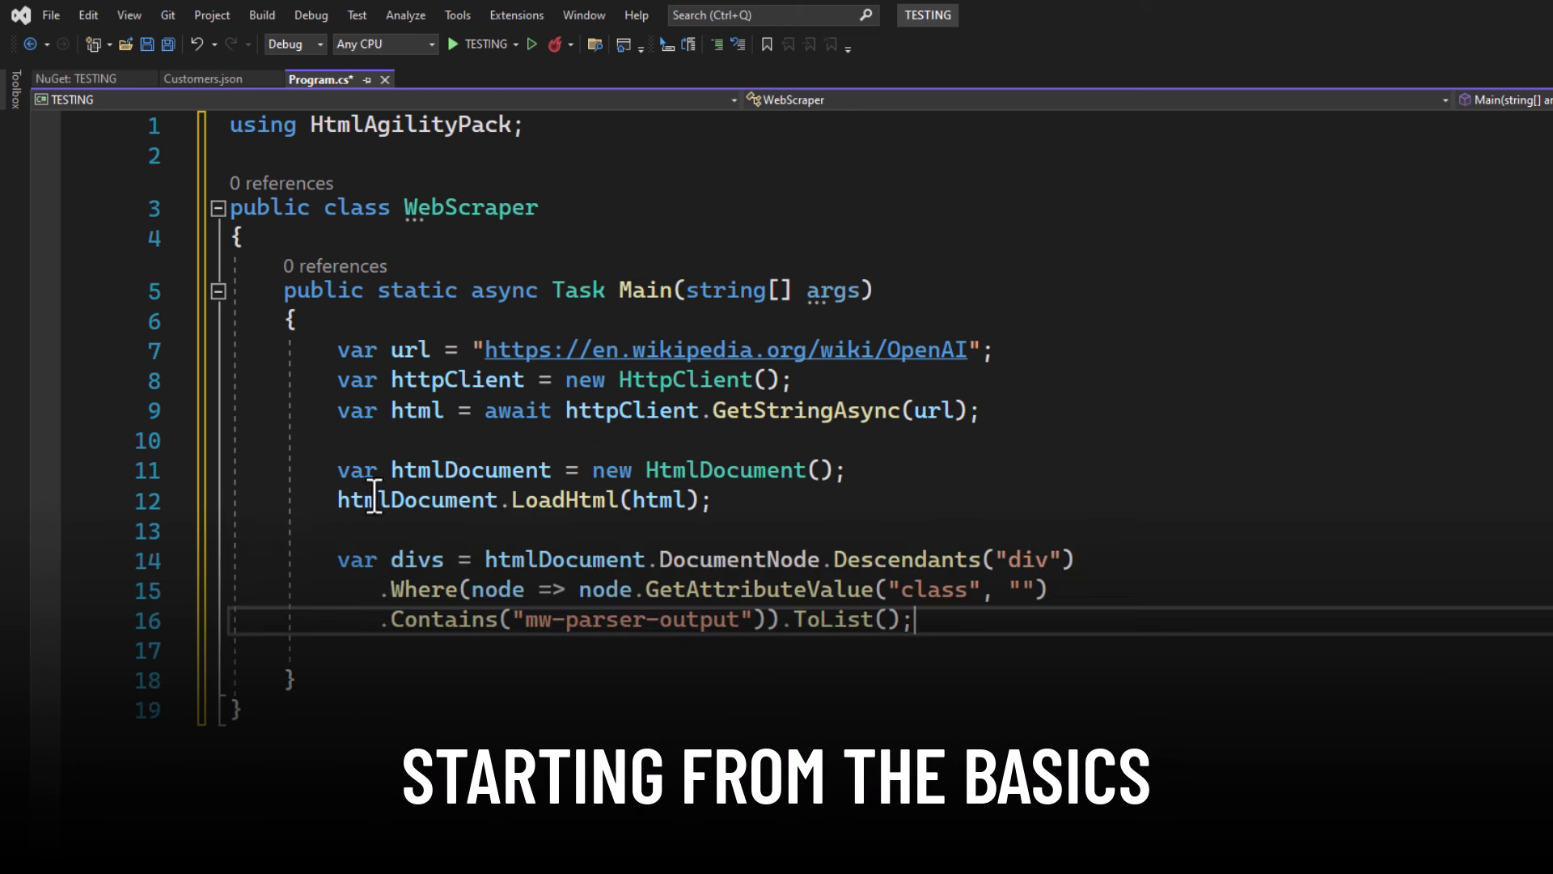
{"action": "left_click", "coordinate": [458, 44]}
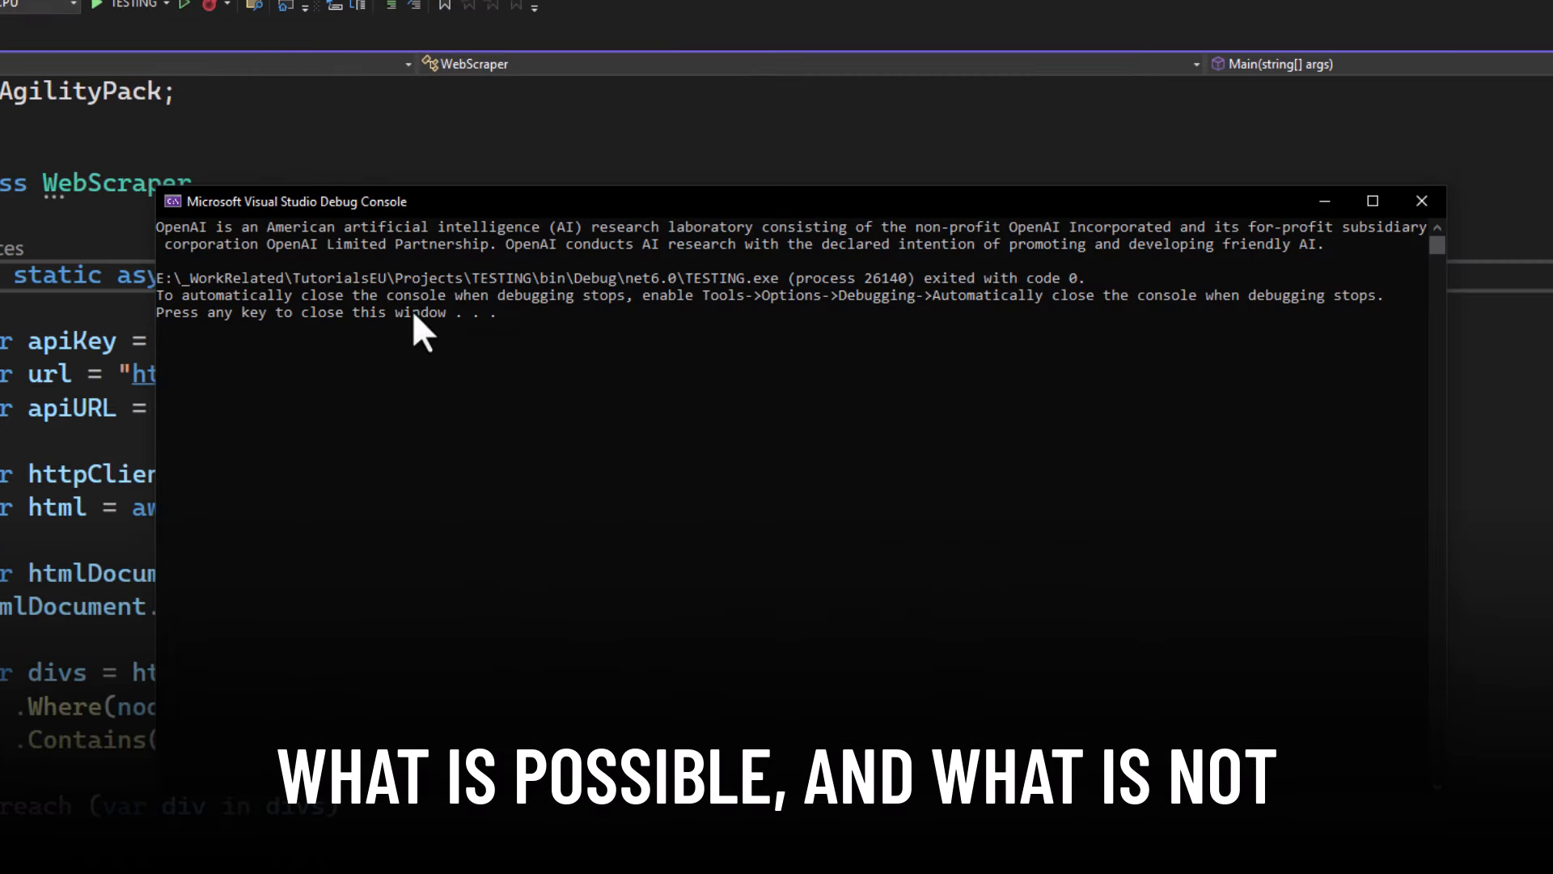